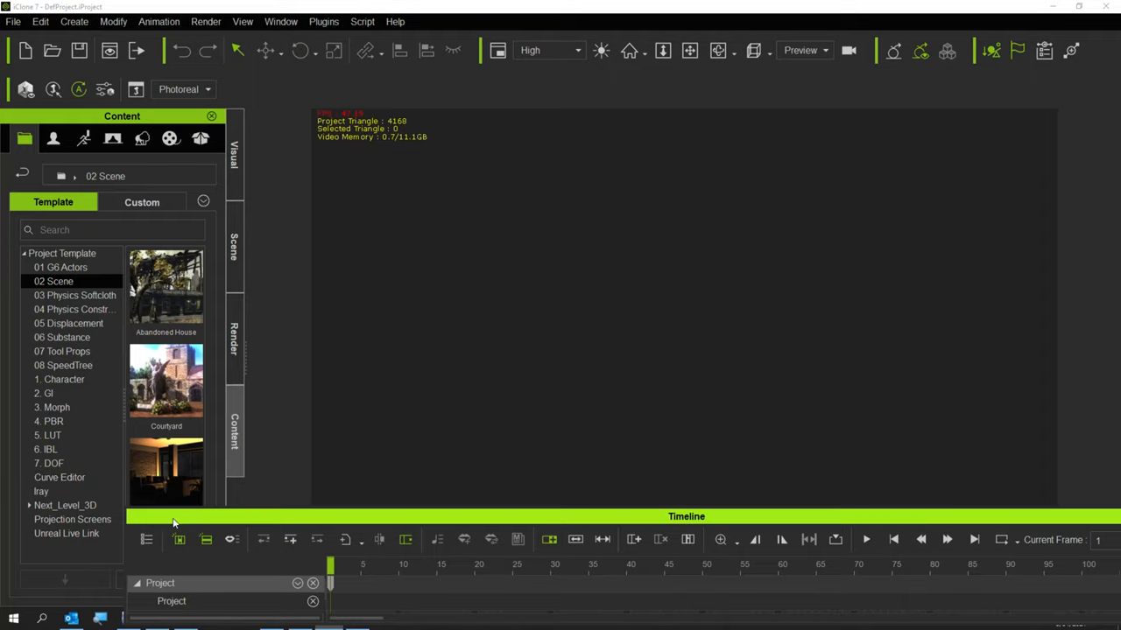
Show the Render settings and expand the Frame Size choices under Output Size.
double_click(165, 473)
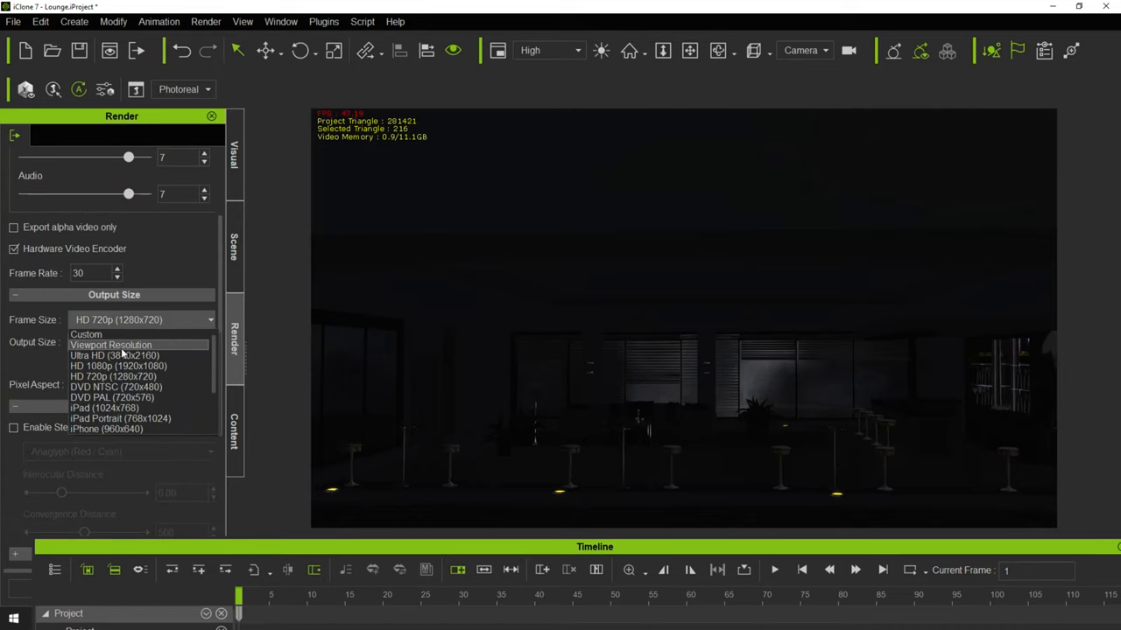
left_click(235, 245)
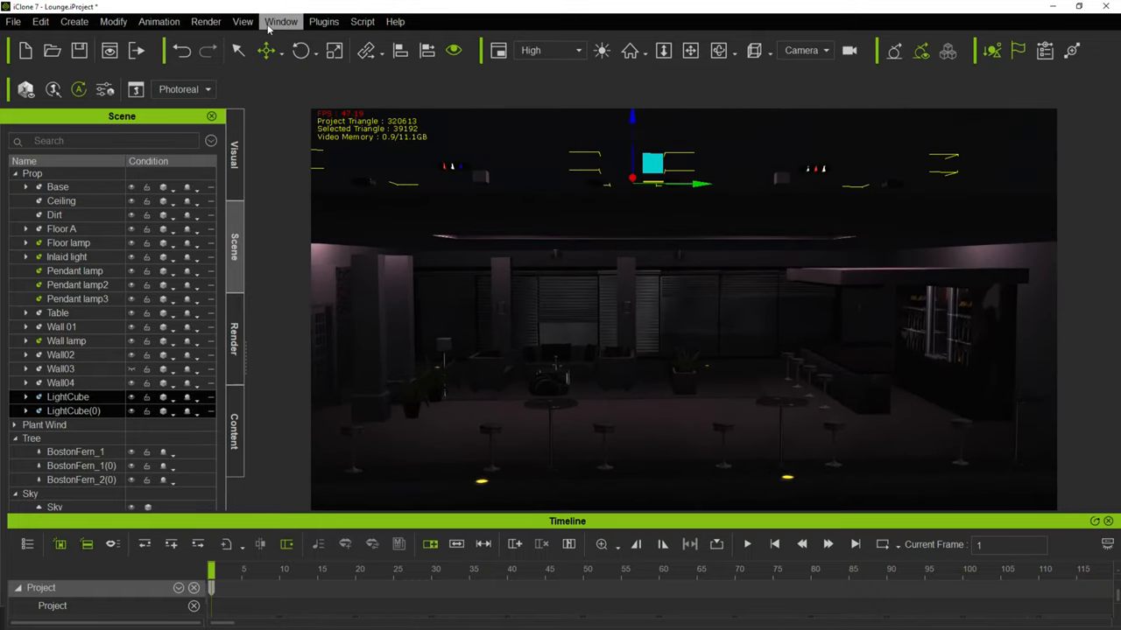
left_click(280, 21)
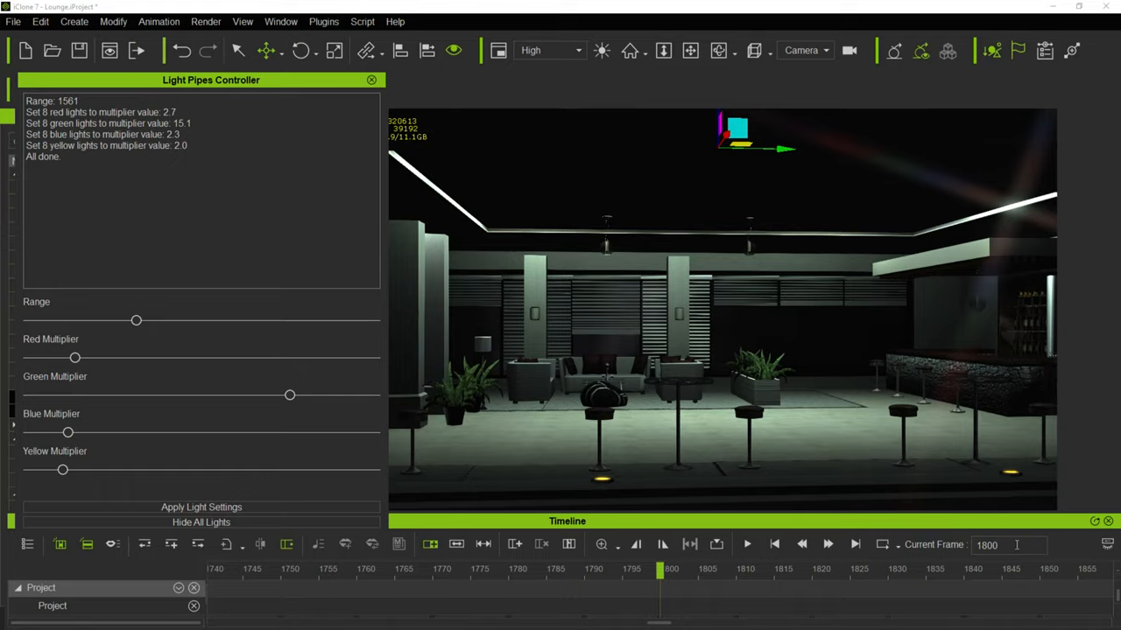
mouse_move(767, 98)
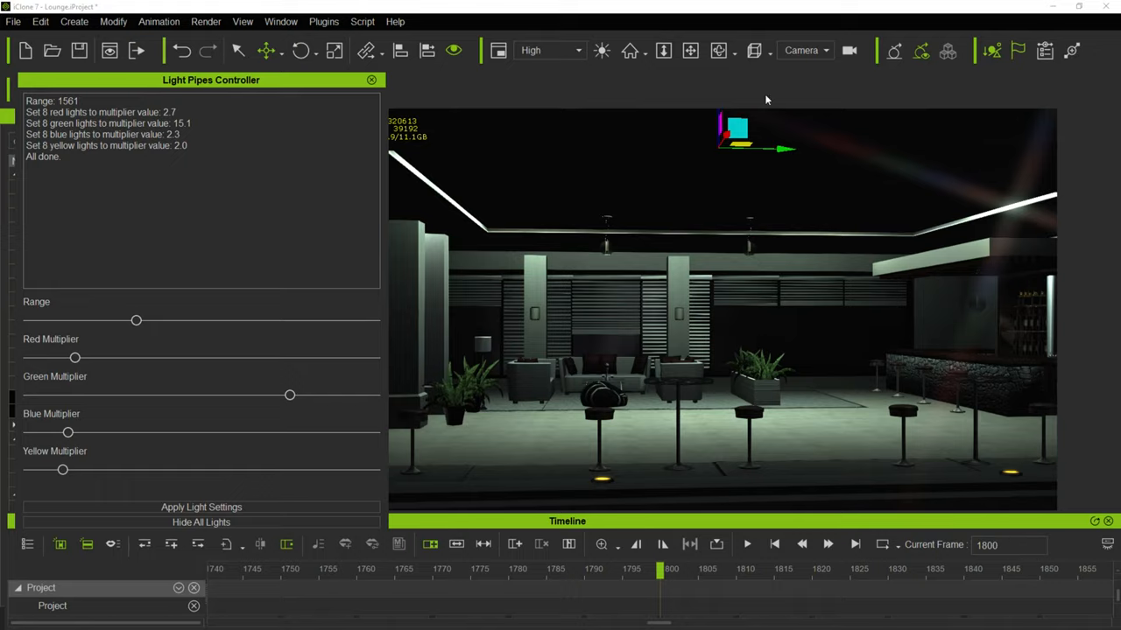